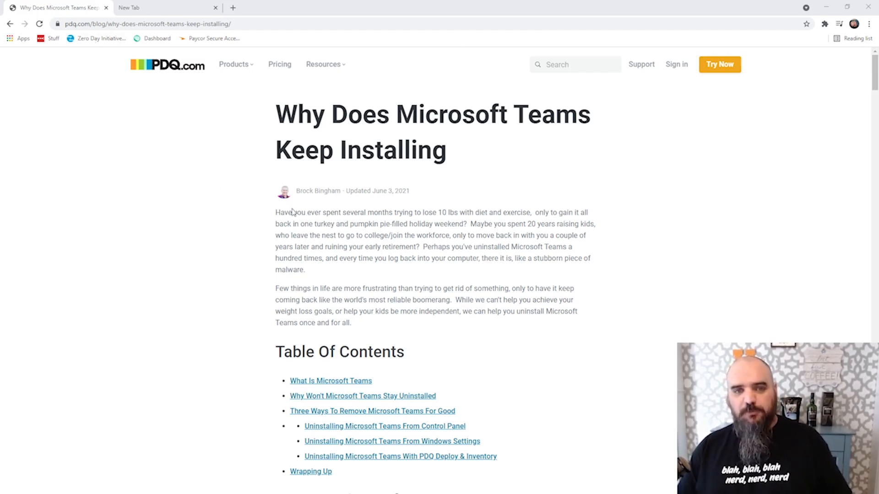
scroll(down, 3)
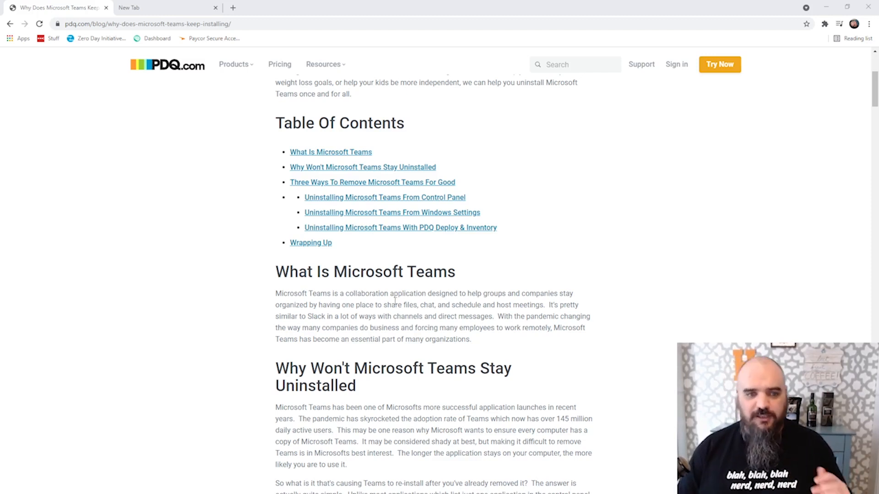
scroll(down, 3)
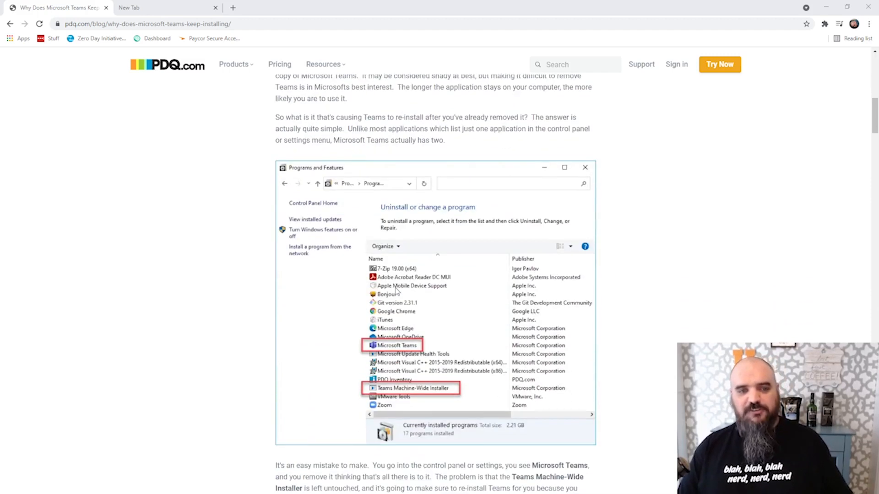
scroll(down, 3)
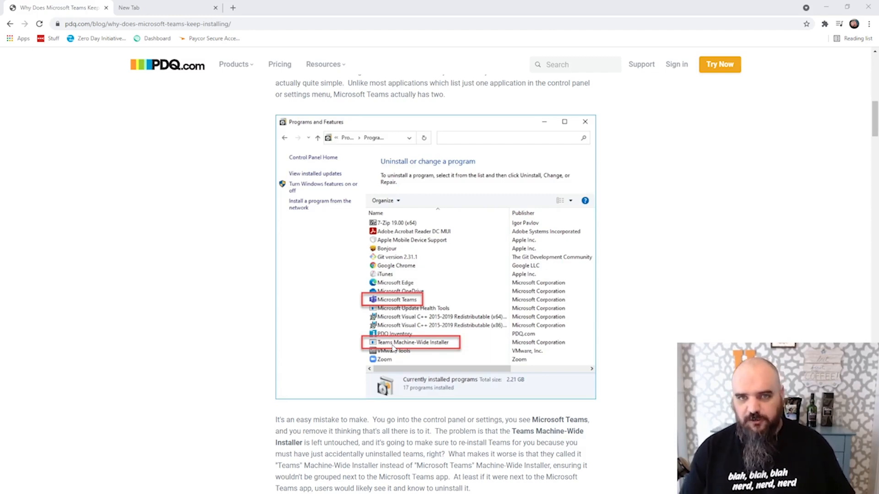
mouse_move(399, 417)
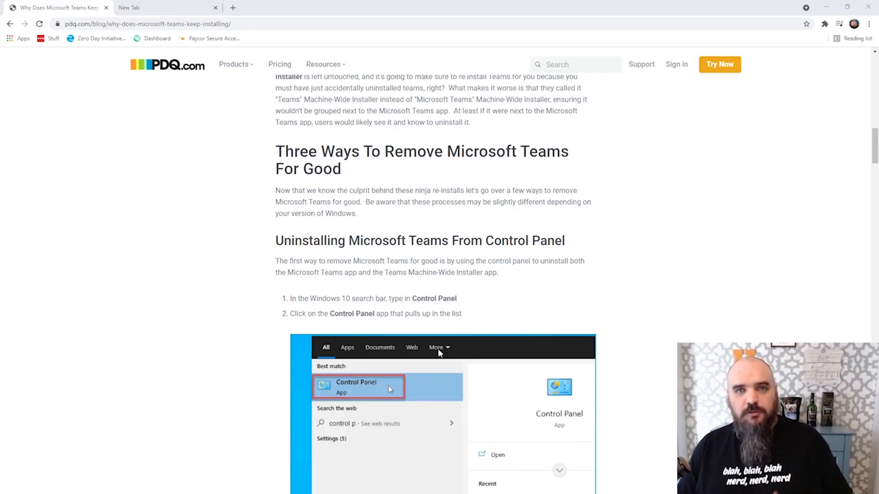
scroll(down, 3)
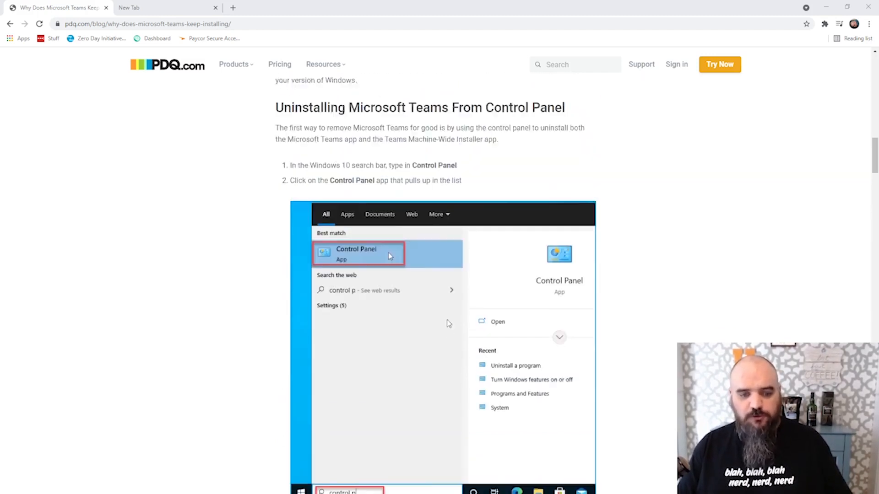